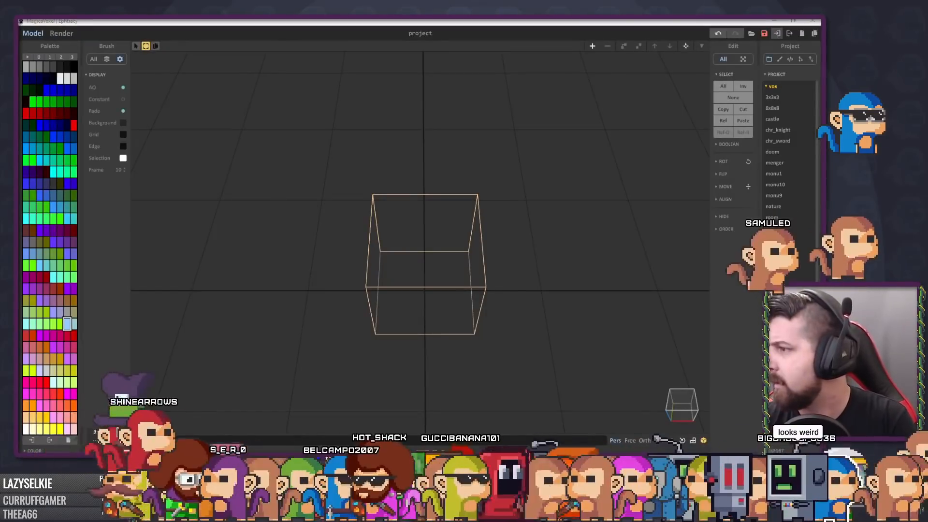
# Load the blue-haired character head .vox model and orbit around it to inspect.
pyautogui.moveTo(423, 269); pyautogui.dragTo(544, 344)
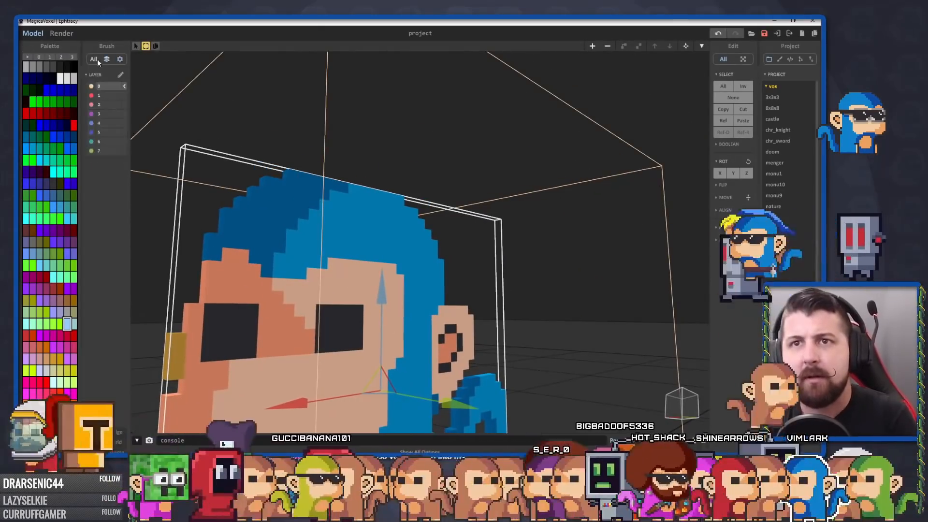
pyautogui.click(106, 59)
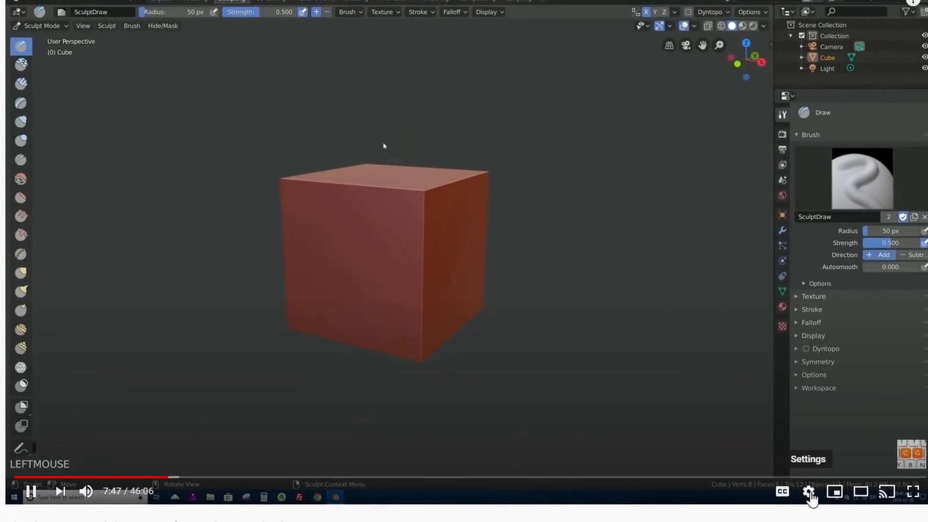
# Play the Blender sculpting tutorial around 7:47 where the red cube appears.
pyautogui.click(808, 493)
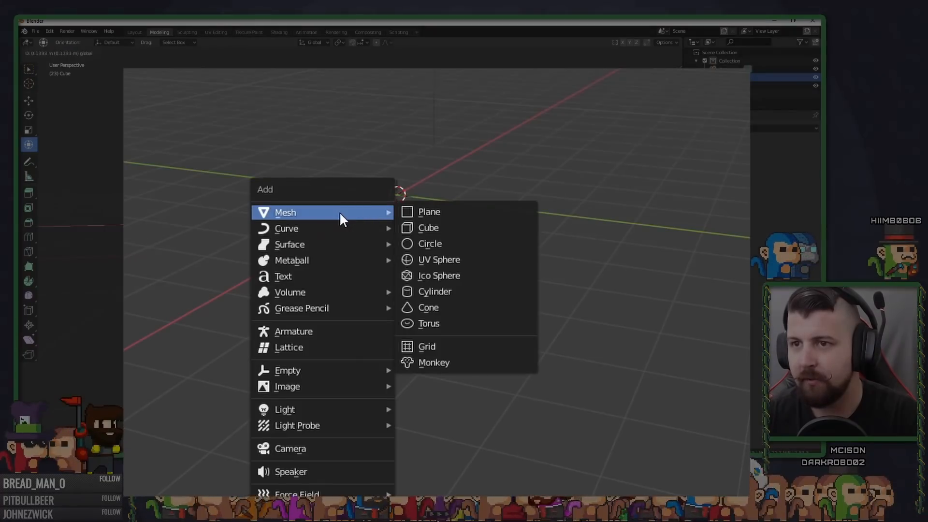
# Browse the Mesh add menu for the Monkey head, then select the default cube for editing.
pyautogui.click(434, 362)
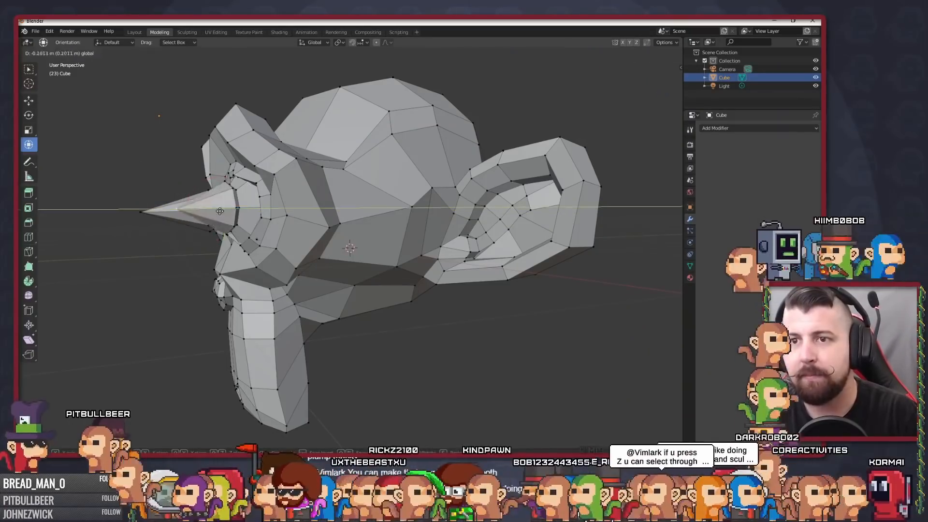
pyautogui.press('Tab')
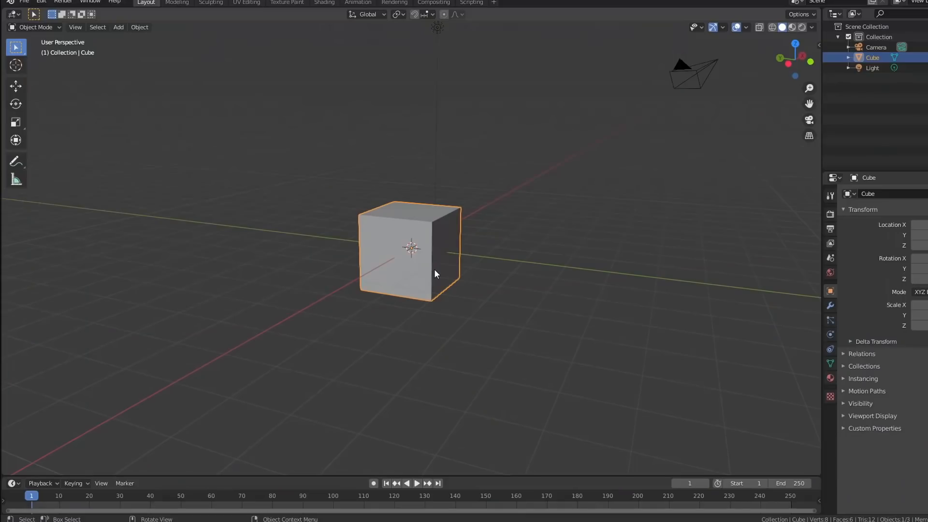
pyautogui.click(16, 86)
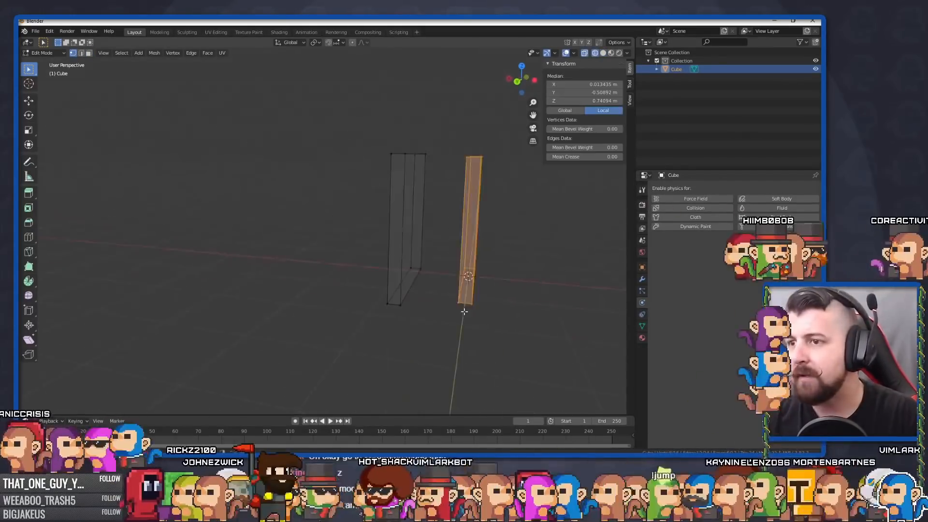
# Scale the cube along Z into a long thin upright blade bar in Edit Mode.
pyautogui.click(28, 115)
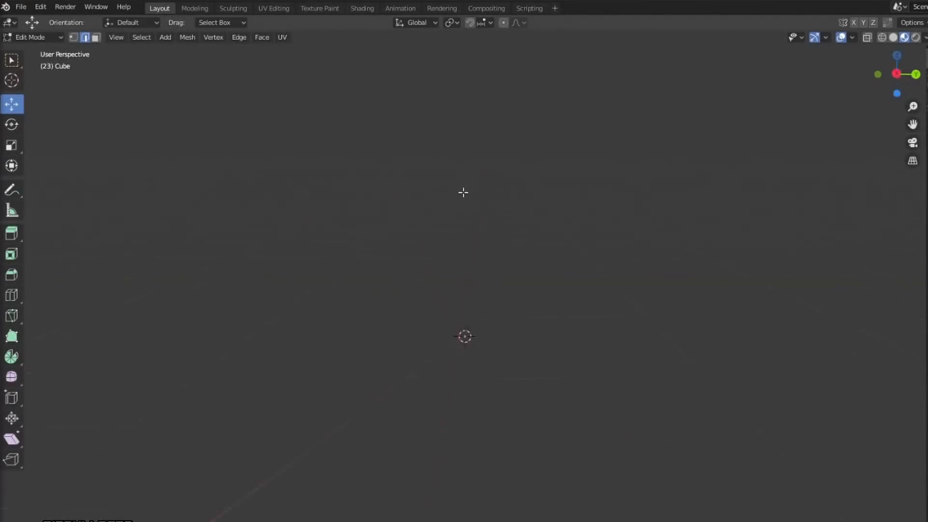
# Add a tall thin cylinder and then a circle to the mesh from the Add menu.
pyautogui.click(187, 37)
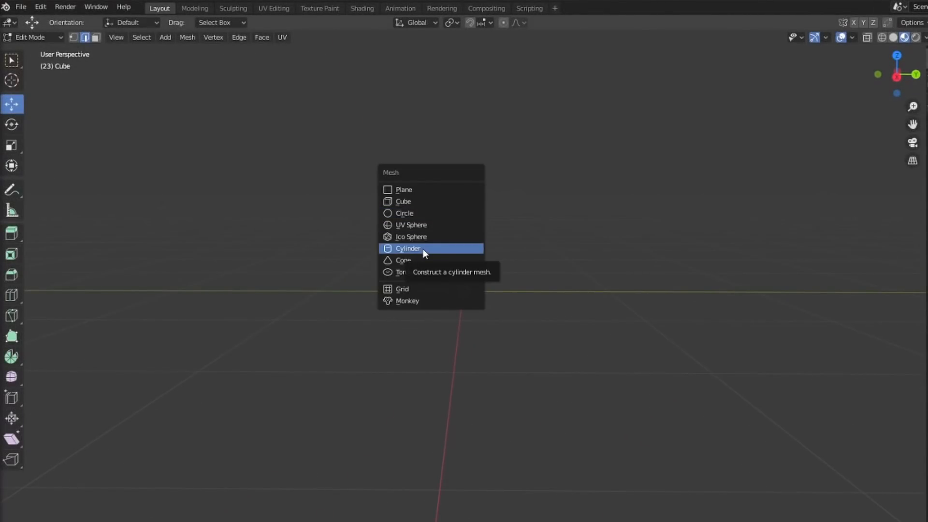
pyautogui.click(408, 249)
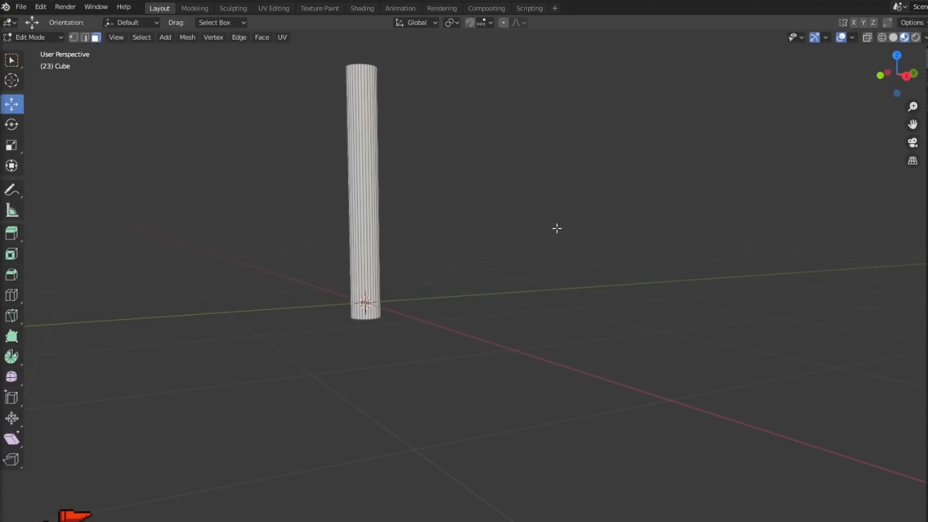
pyautogui.click(165, 37)
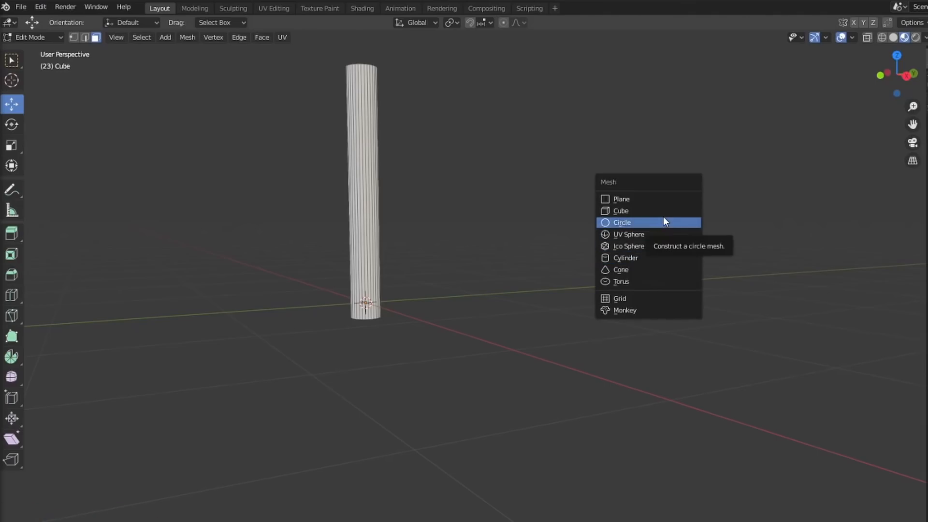
pyautogui.click(621, 270)
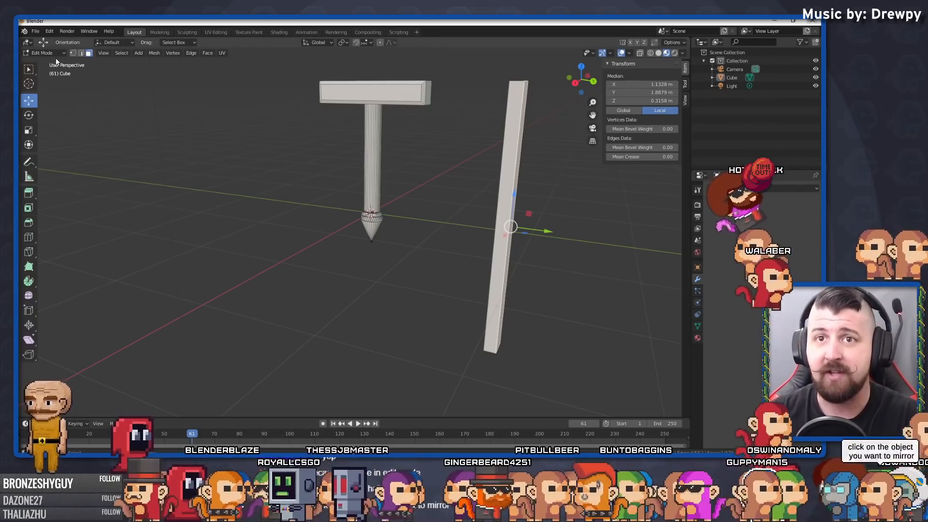
# Shape the cylinder into a pointed-tip handle with a flat cube crossguard on top.
pyautogui.press('Tab')
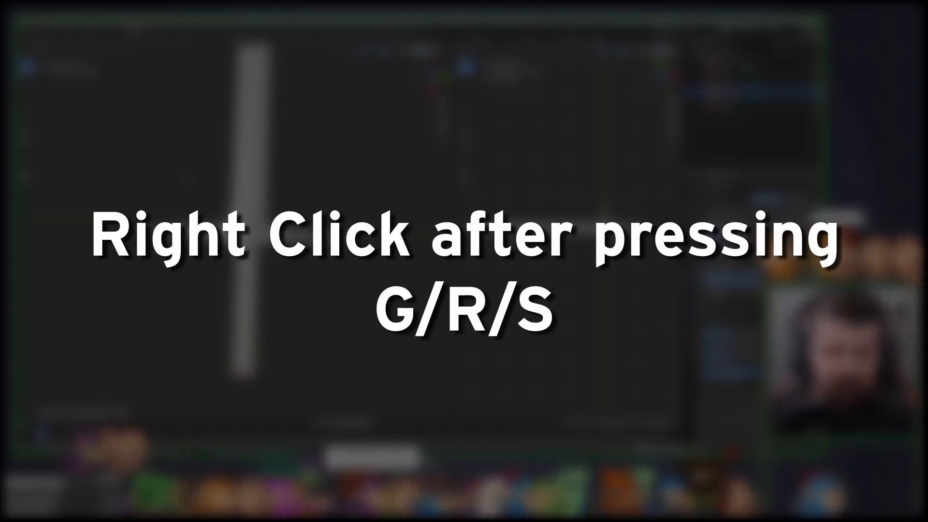
# Frame the selected monkey head to fill the viewport and switch to the side view.
pyautogui.press('tab')
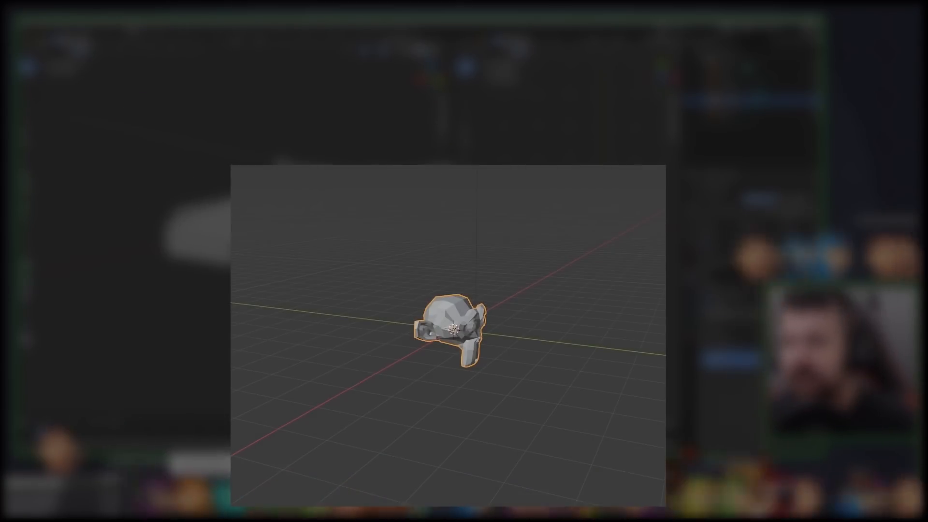
pyautogui.press('.')
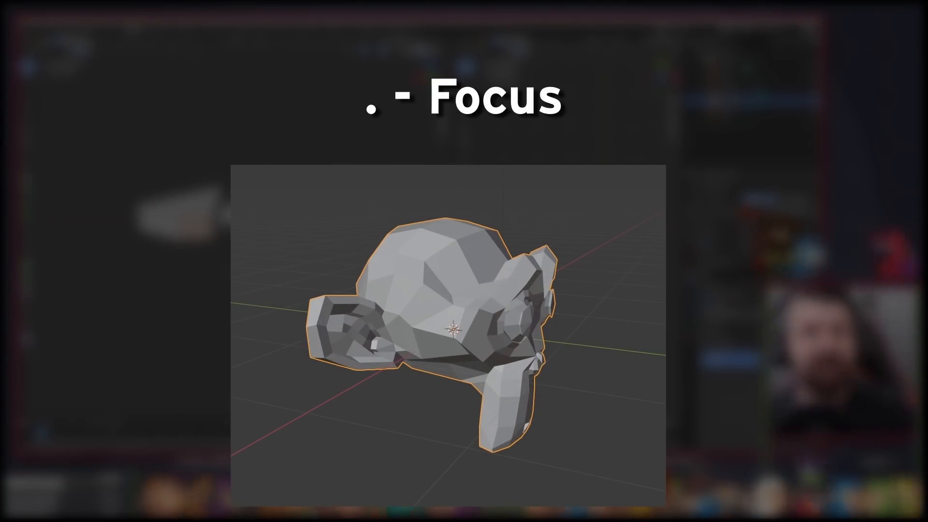
pyautogui.press('3')
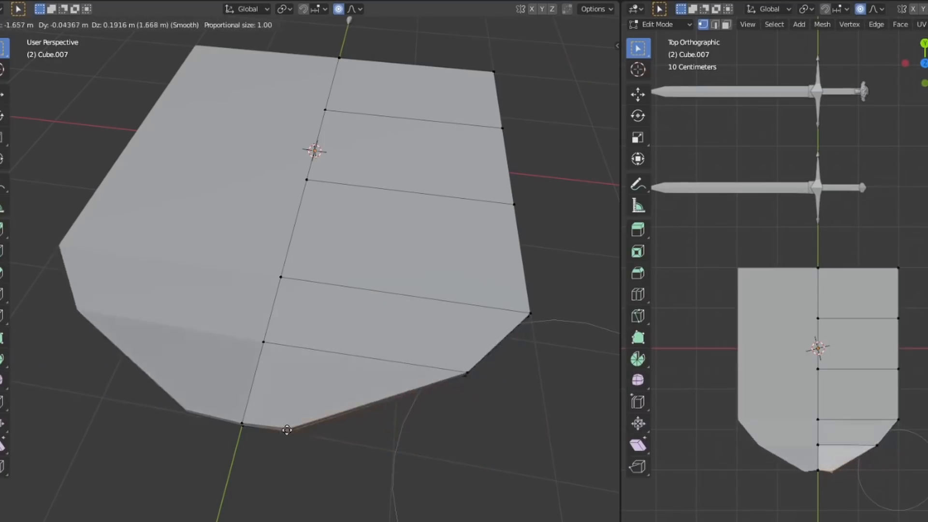
# Drag the shield's bottom vertices outward with smooth proportional falloff bending the surface.
pyautogui.moveTo(287, 430); pyautogui.dragTo(265, 423)
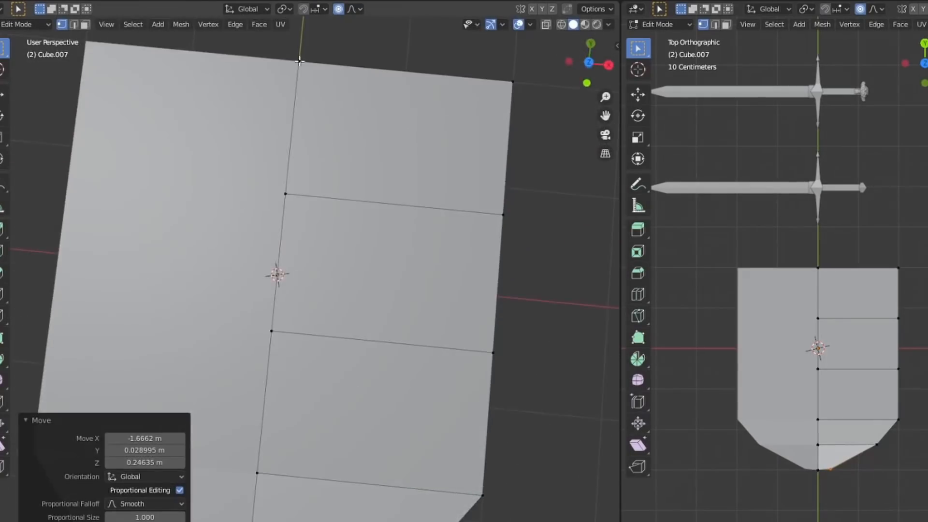
pyautogui.moveTo(300, 59); pyautogui.dragTo(282, 184)
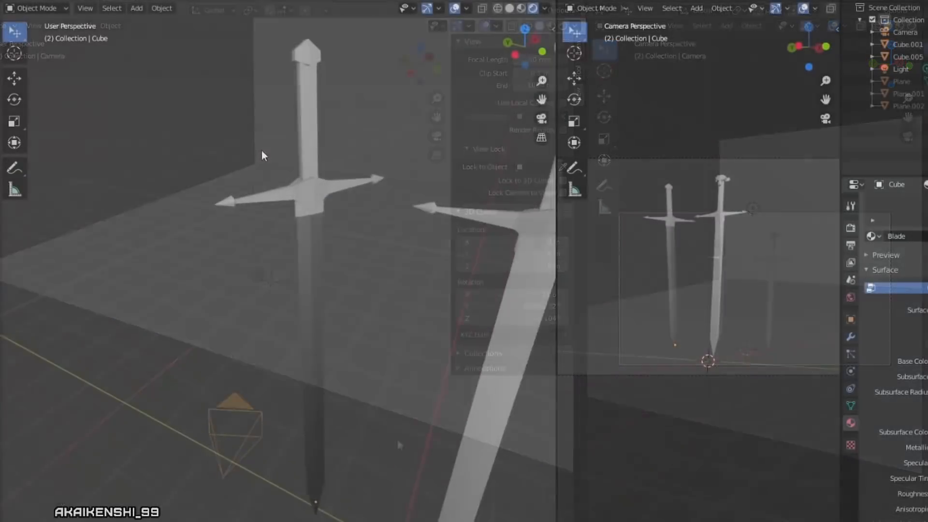
# Position the camera so both upright swords on the floor sit in frame.
pyautogui.click(313, 178)
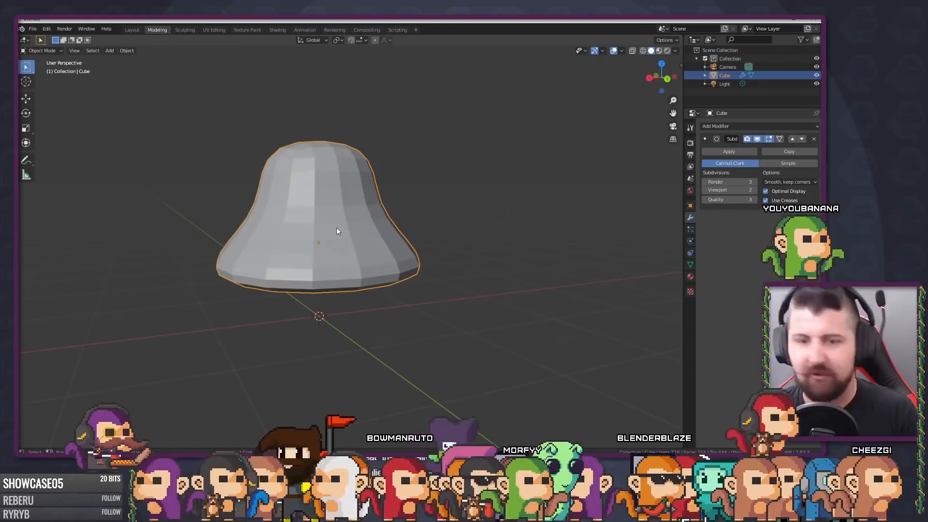
# Render the subdivided bell-shaped Goomba head with F12.
pyautogui.press('F12')
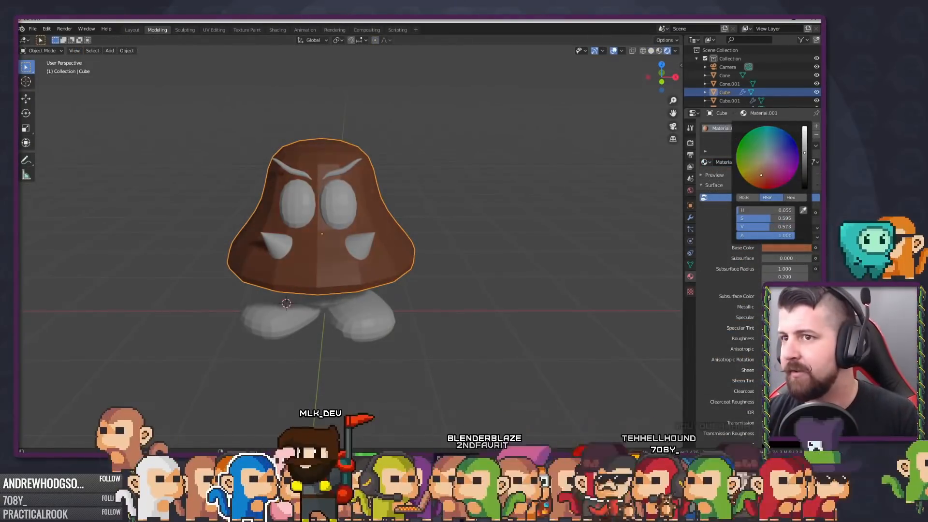
# Render the scene of the Goomba and two textured swords on the floor and backdrop.
pyautogui.click(690, 126)
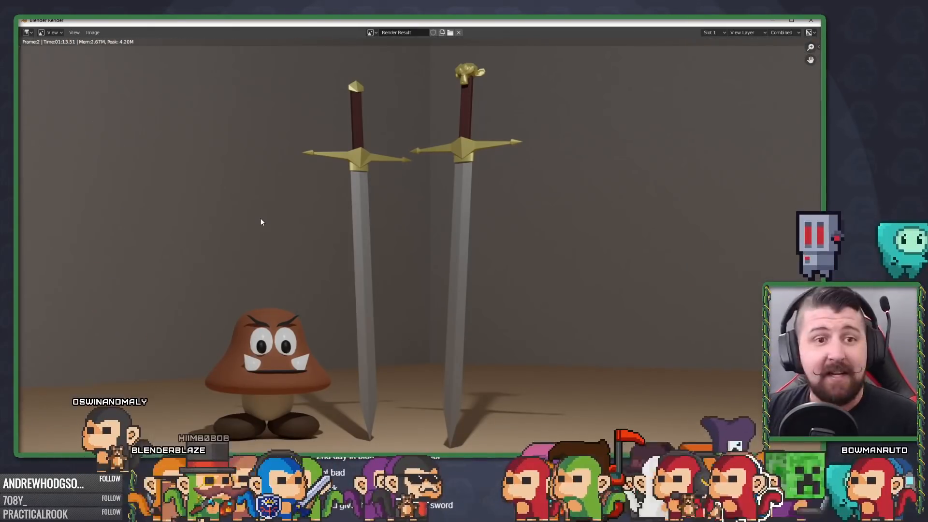
pyautogui.click(92, 33)
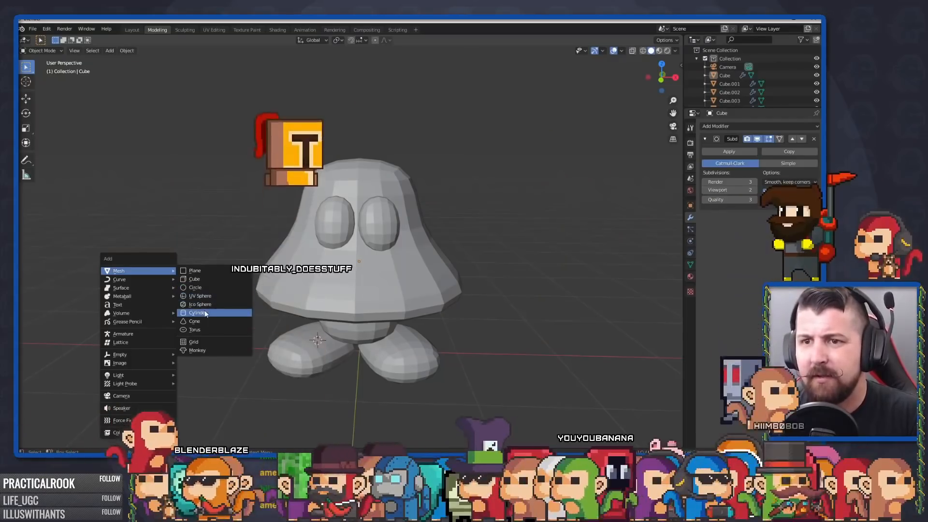
# Add a Cylinder mesh beside the grey Goomba model.
pyautogui.click(195, 321)
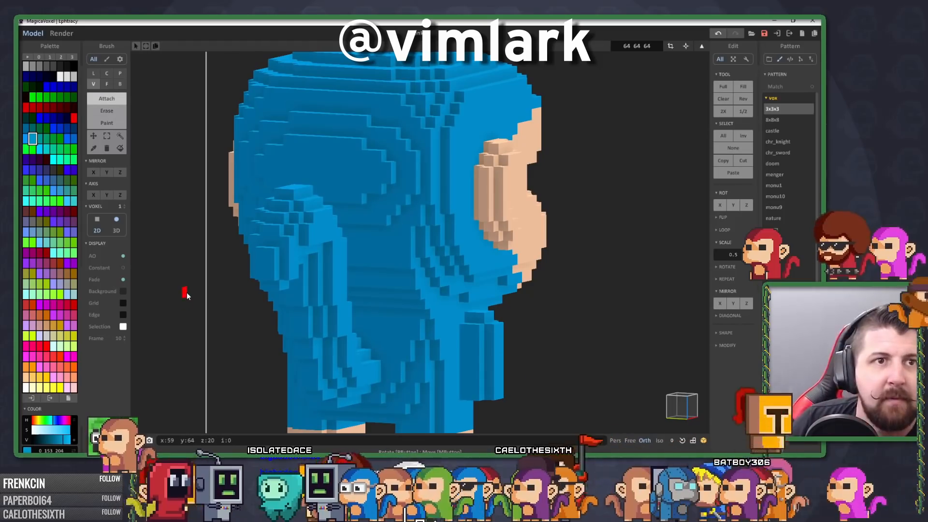
pyautogui.moveTo(382, 284)
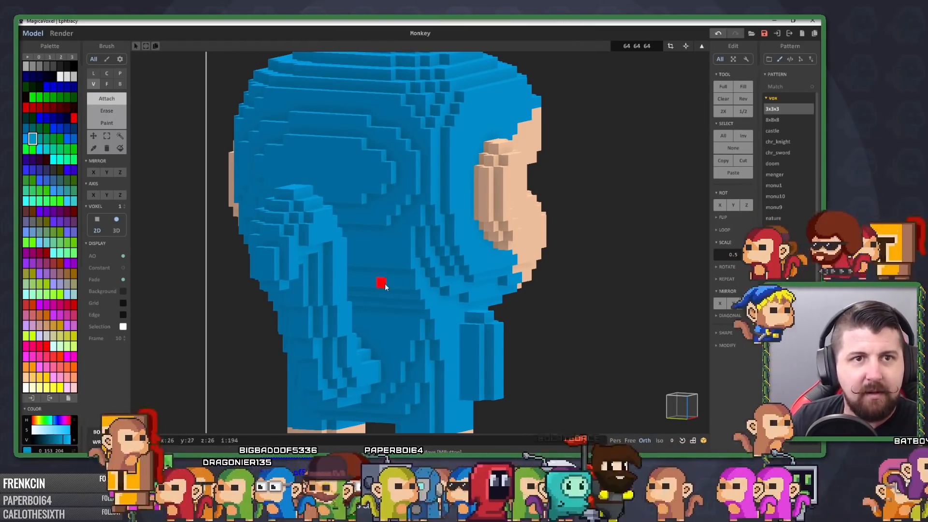